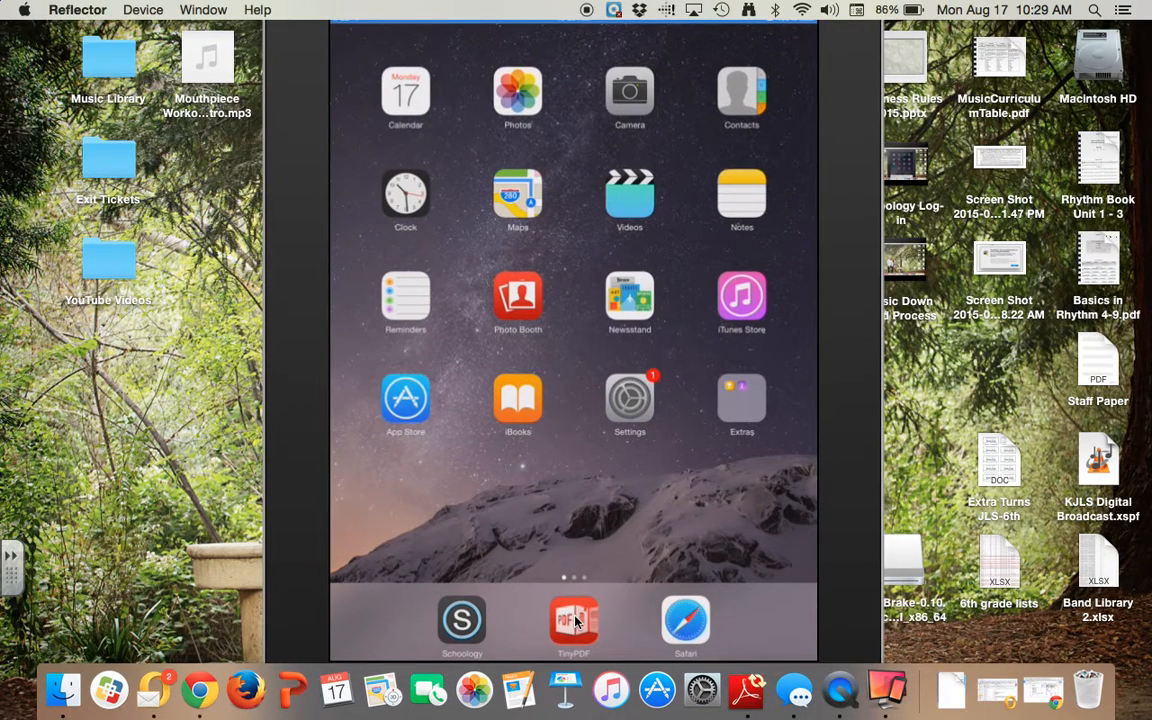
# - Launch TinyPDF from the iPad dock to show the Documents library with the User Guide
pyautogui.click(573, 620)
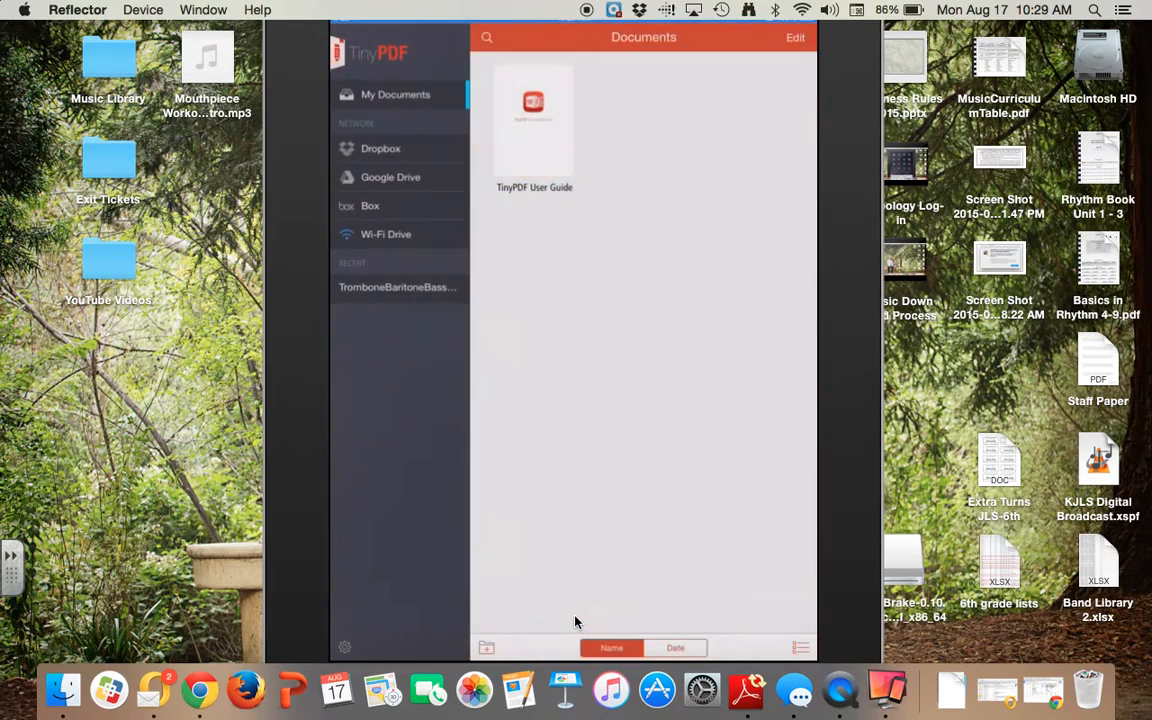
pyautogui.moveTo(585, 208)
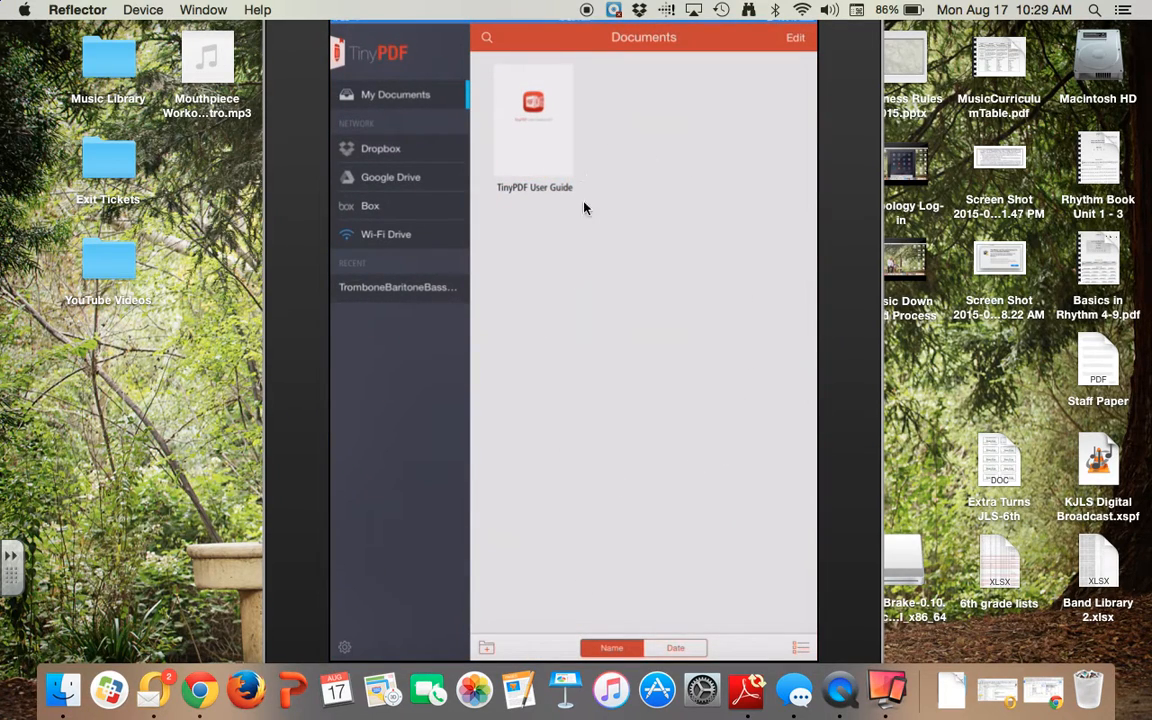
pyautogui.moveTo(575, 388)
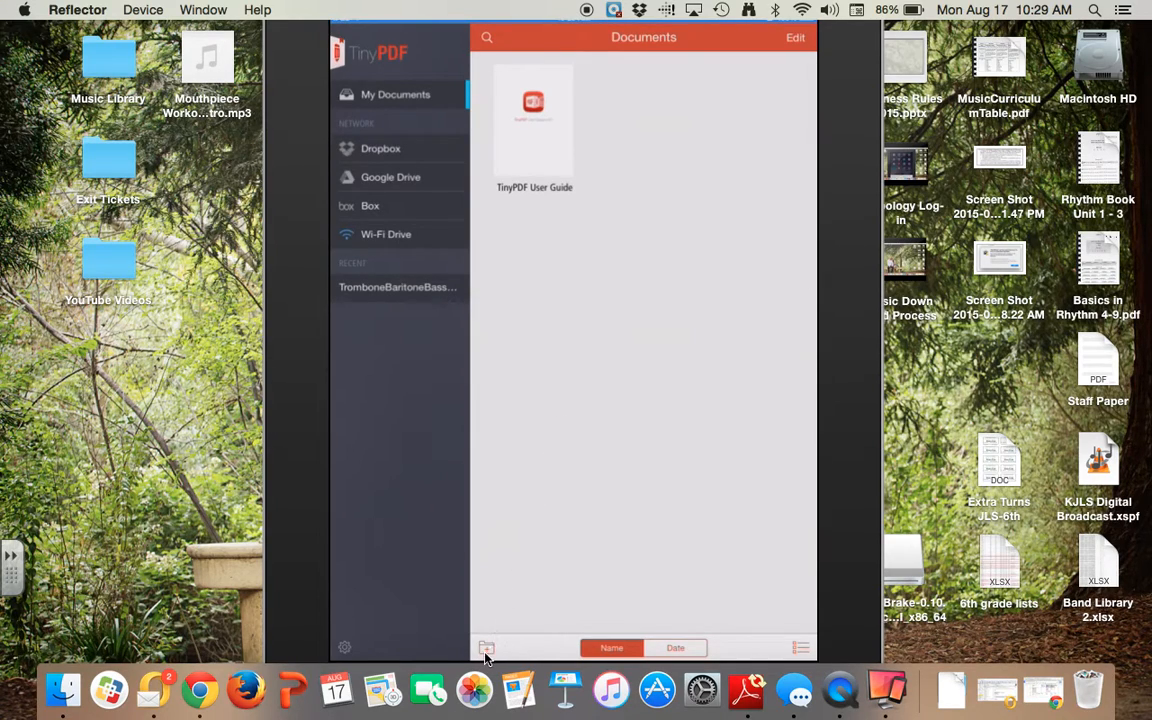
pyautogui.moveTo(503, 657)
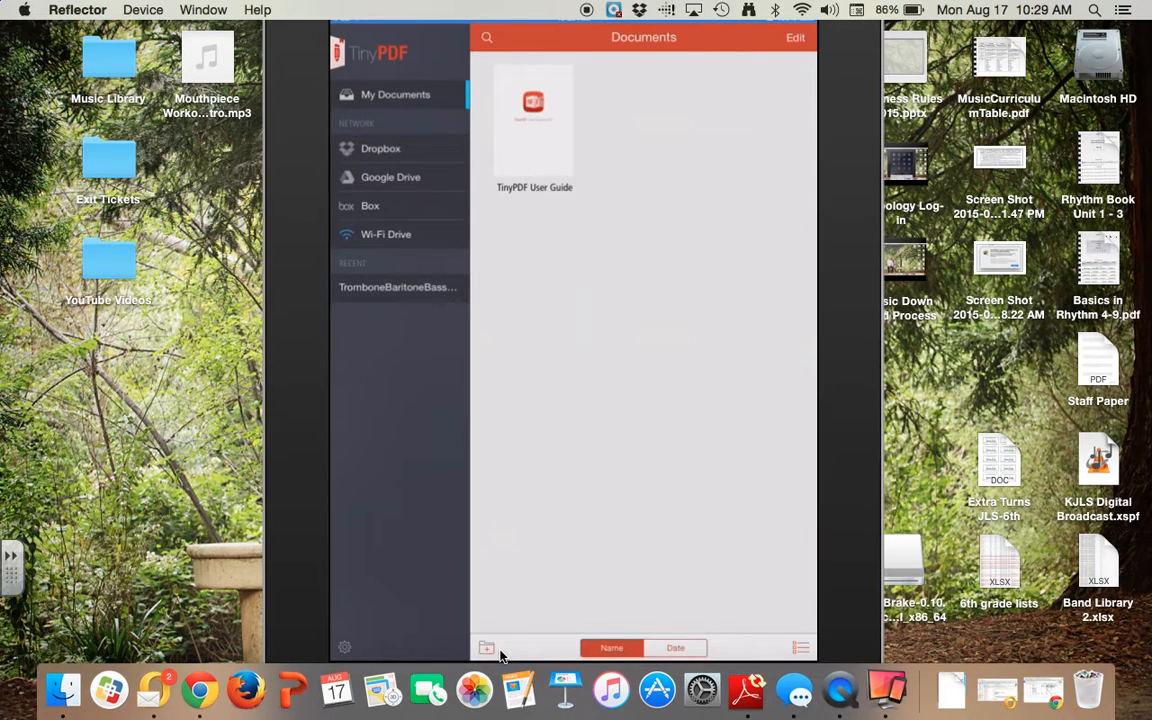
# - Add a folder named 'Mr. Miller T1' to the Documents library
pyautogui.click(487, 648)
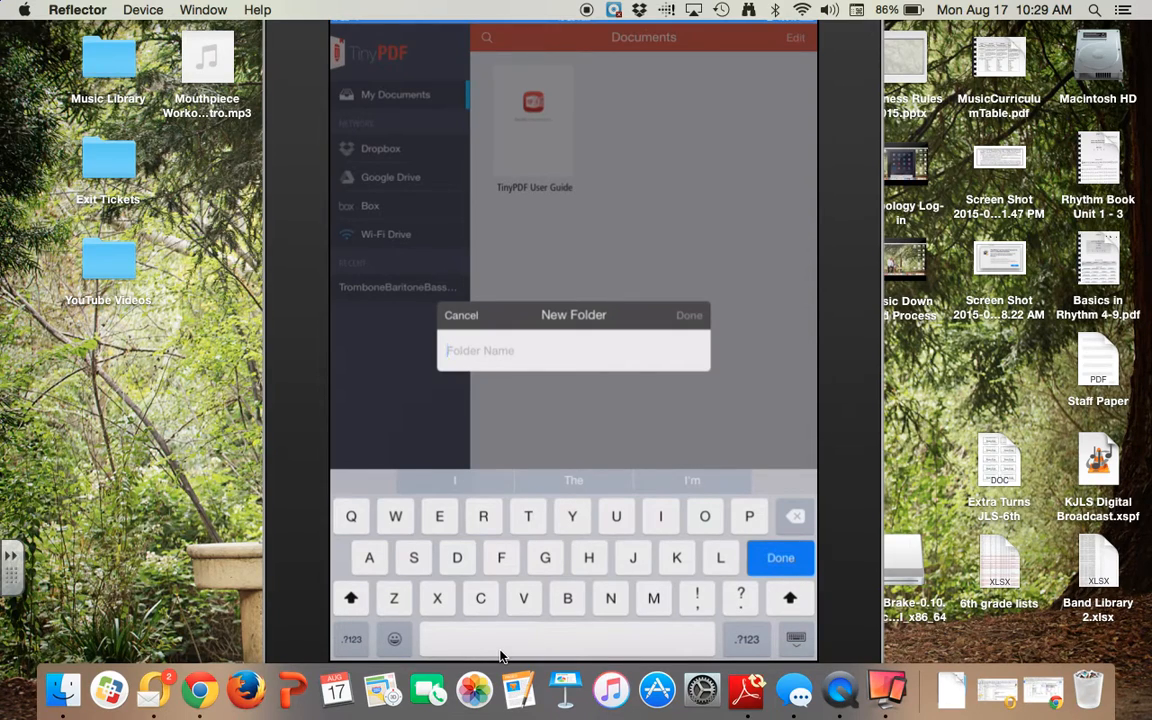
pyautogui.write('Mr')
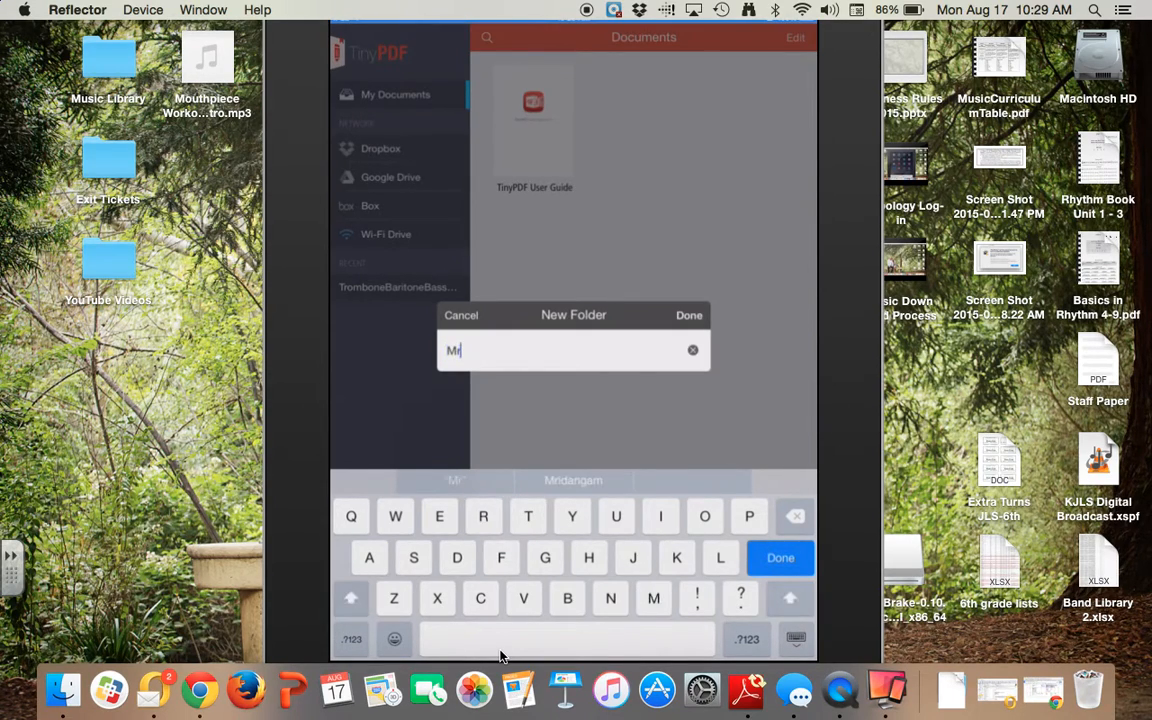
pyautogui.write('. Mill')
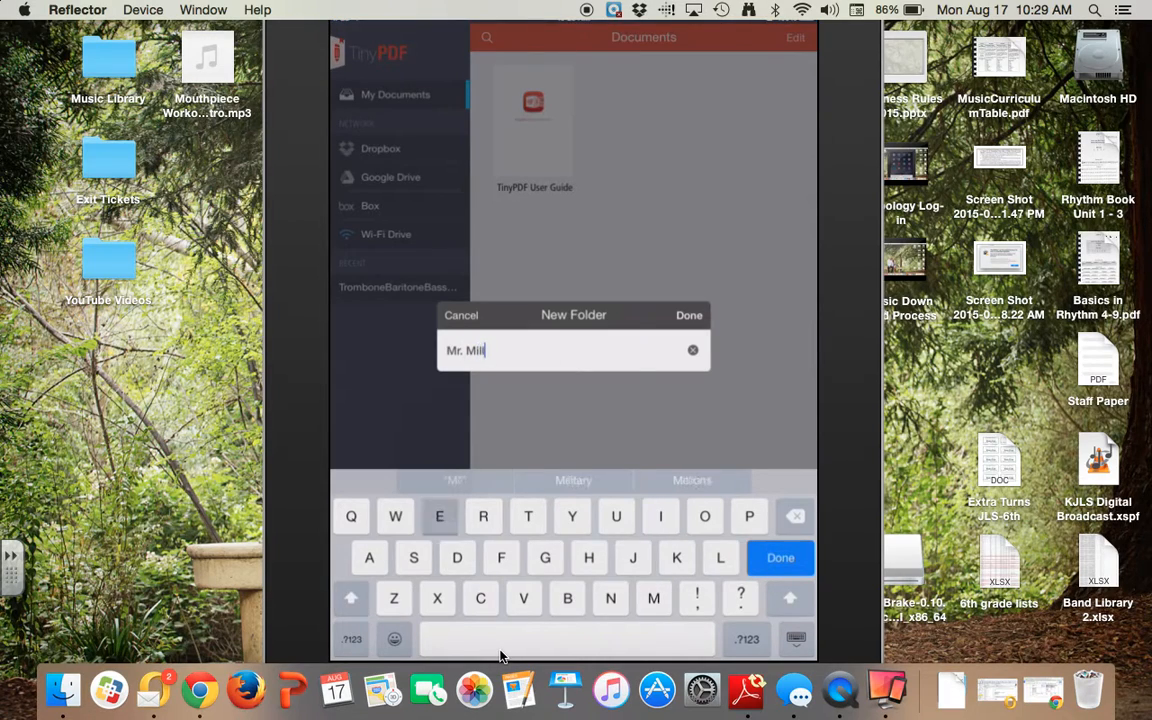
pyautogui.write('er')
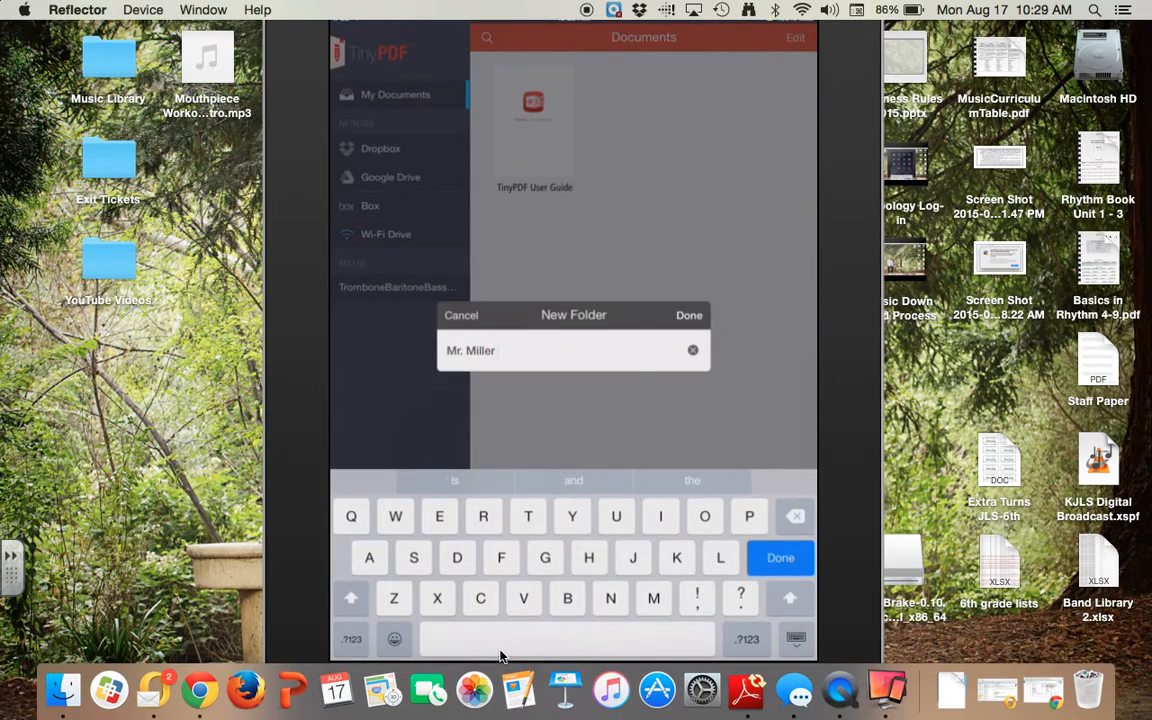
pyautogui.write('T1')
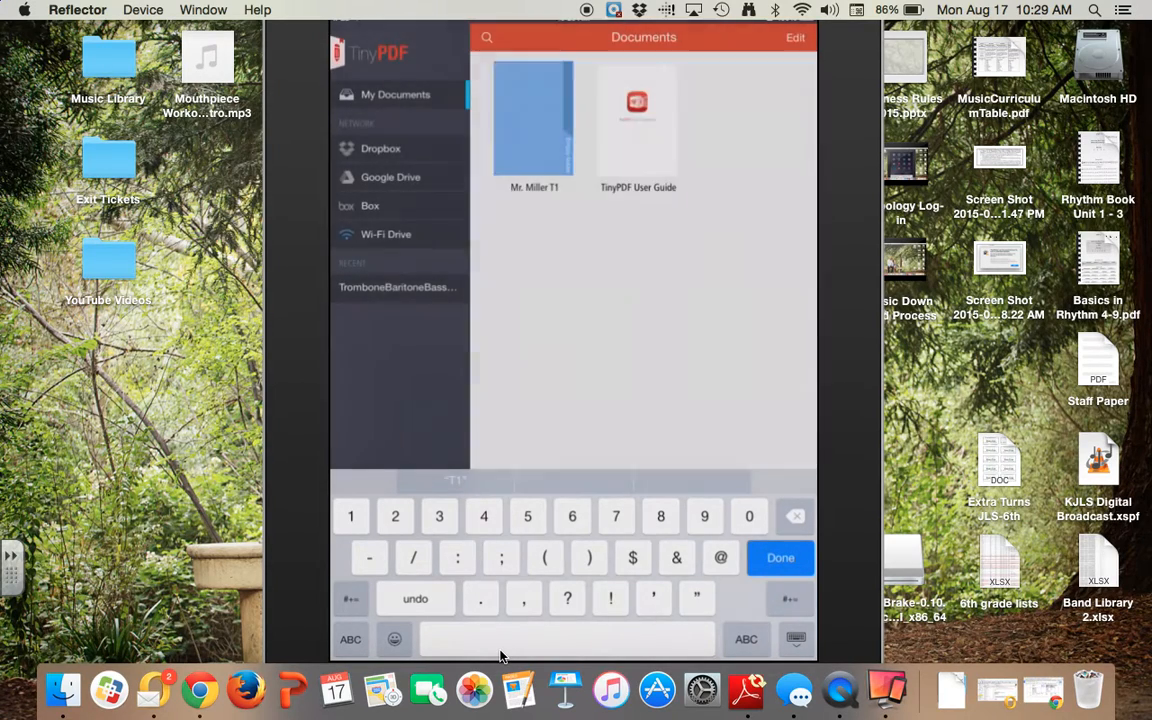
pyautogui.click(780, 557)
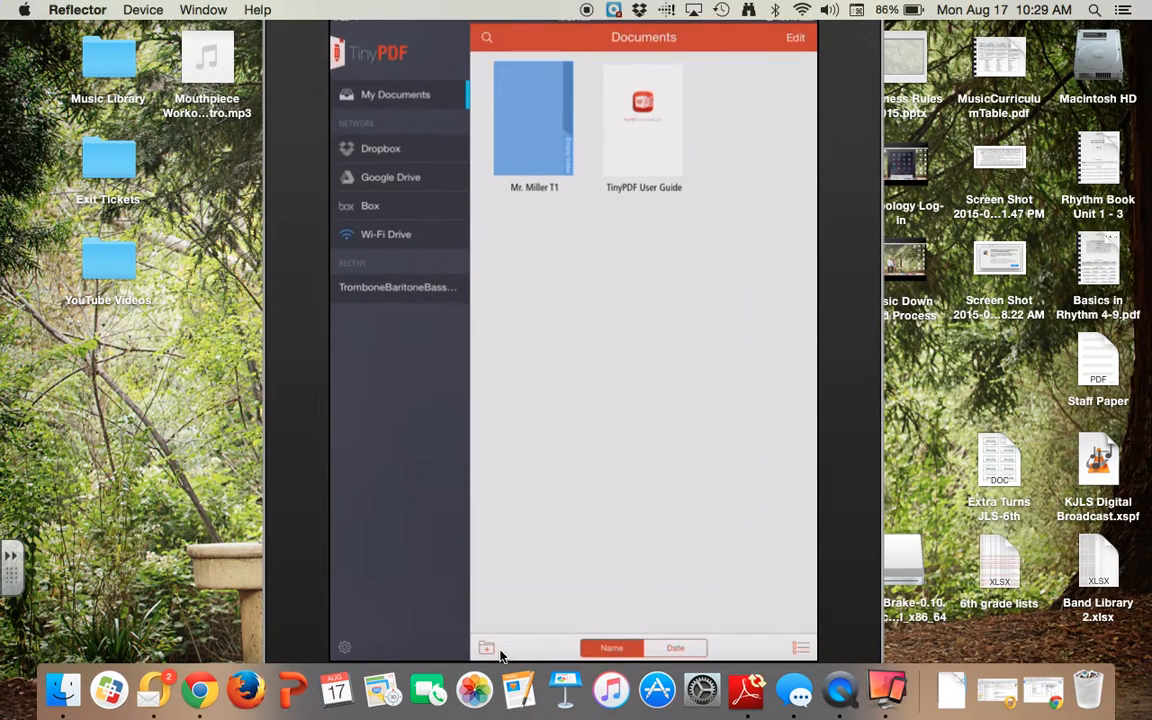
pyautogui.moveTo(638, 561)
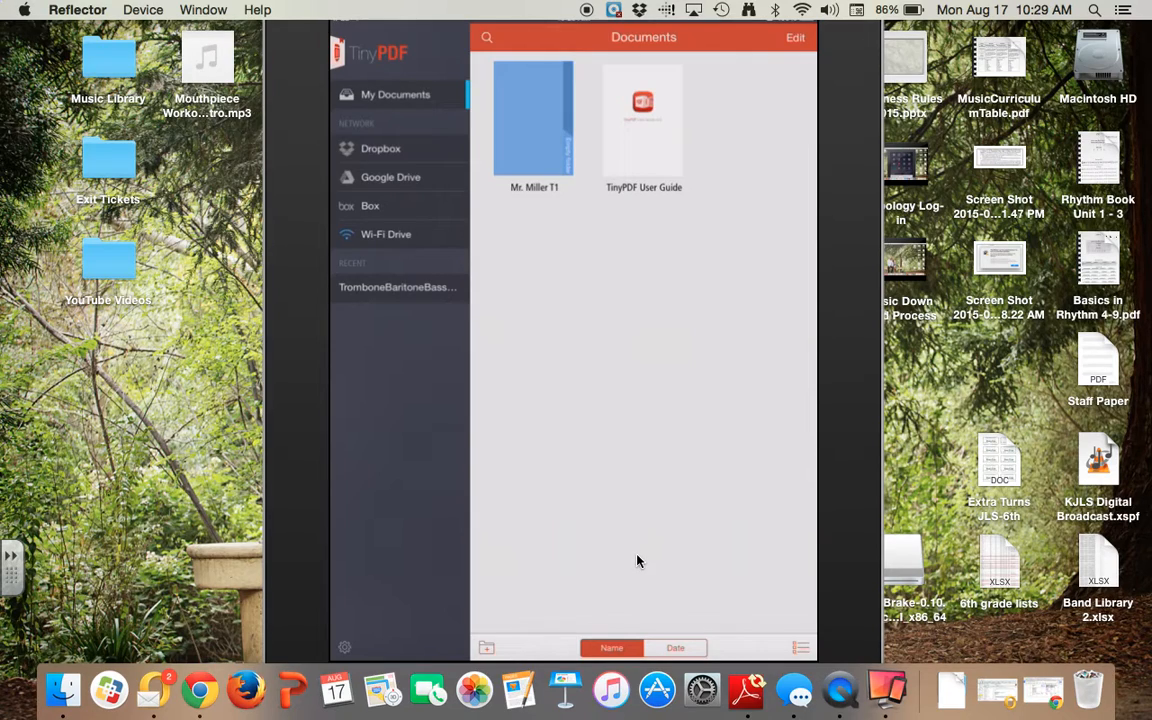